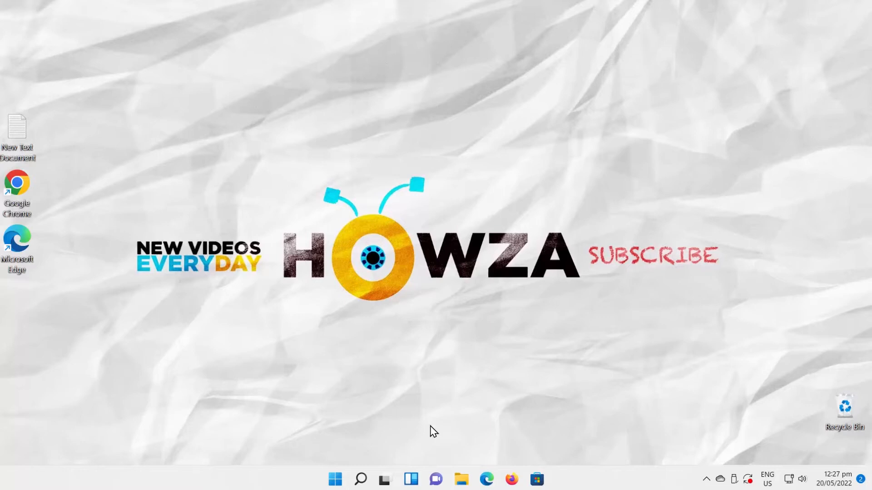
# Step: Bring up the Start menu showing pinned apps and recommended files
pyautogui.click(335, 478)
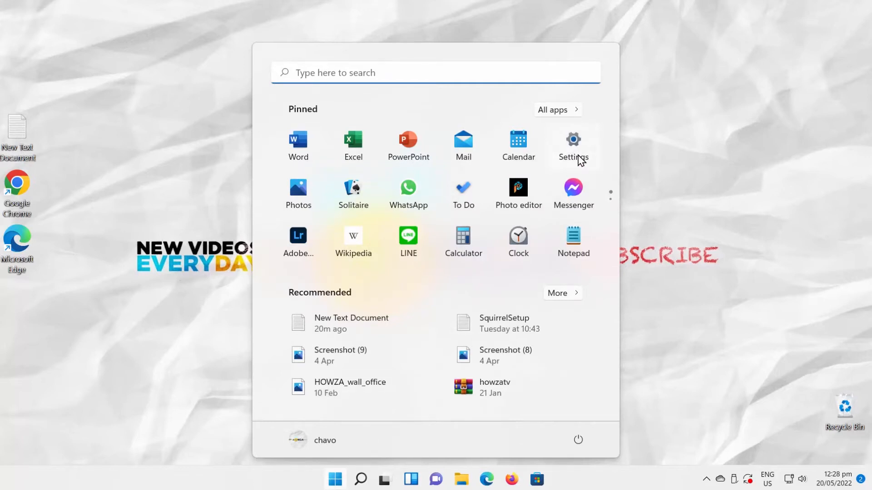
# Step: Launch Settings and go to the Privacy & security section
pyautogui.click(573, 143)
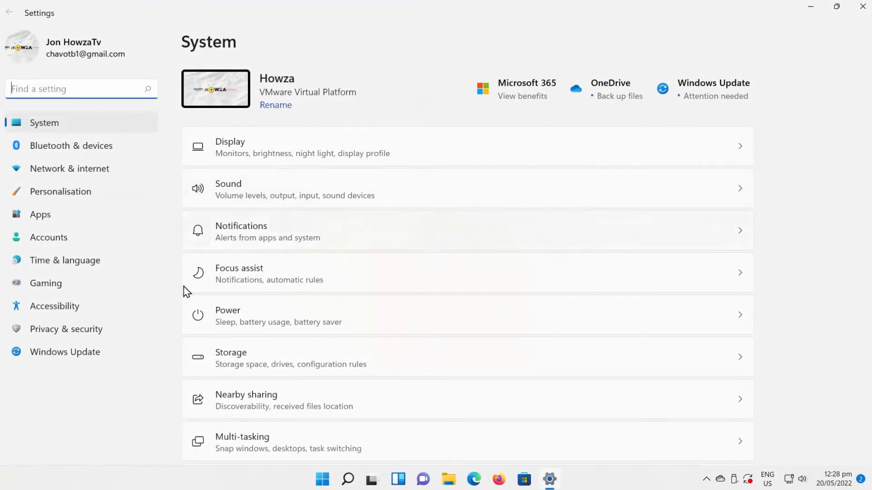
pyautogui.click(65, 329)
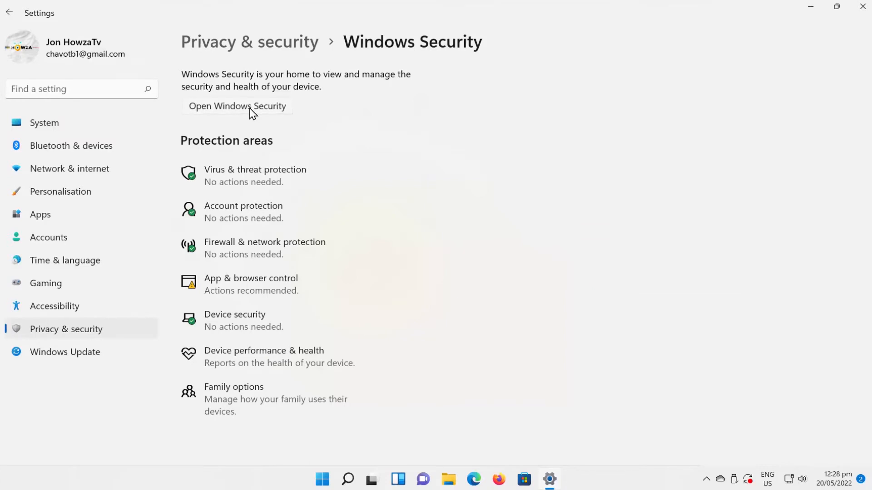
# Step: Launch Windows Security and reach Reputation-based protection settings via App & browser control
pyautogui.click(237, 106)
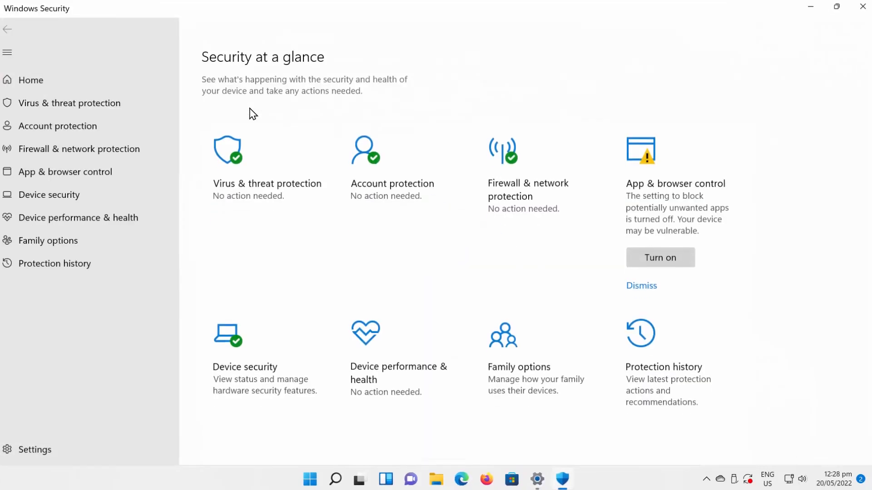
pyautogui.click(66, 172)
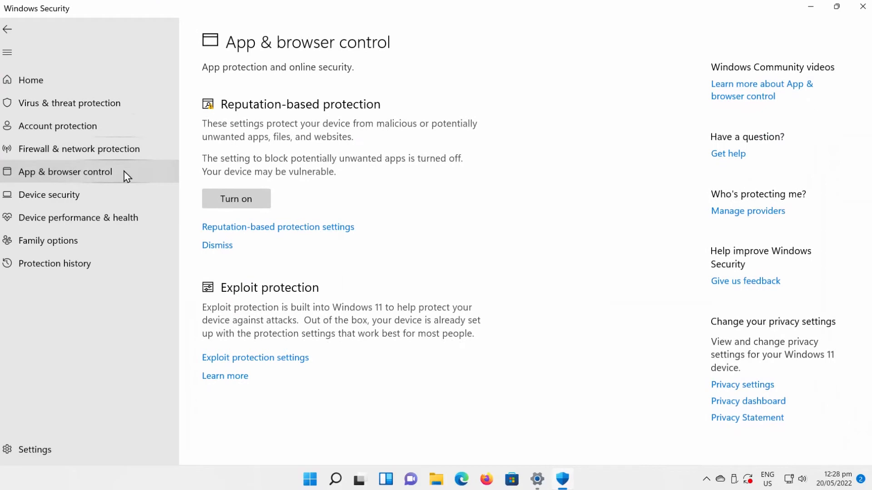
pyautogui.click(277, 227)
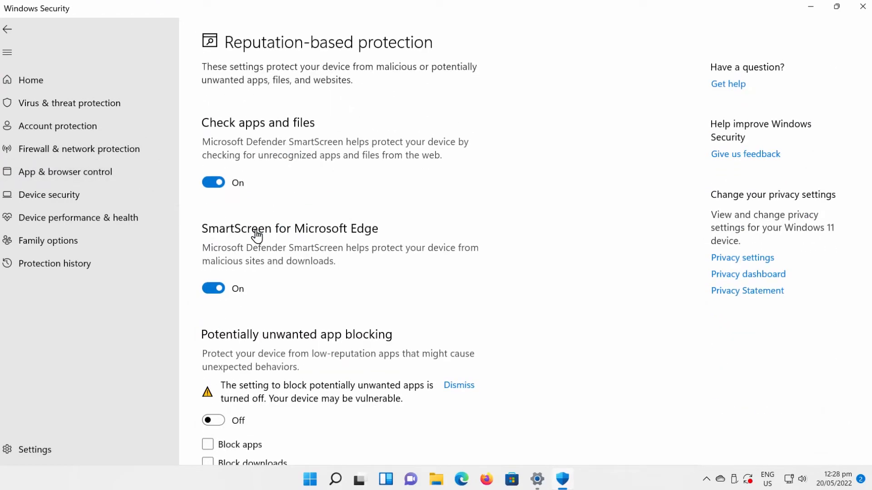
# Step: Enable potentially unwanted app blocking (approving UAC), then disable it again
pyautogui.scroll(-3)
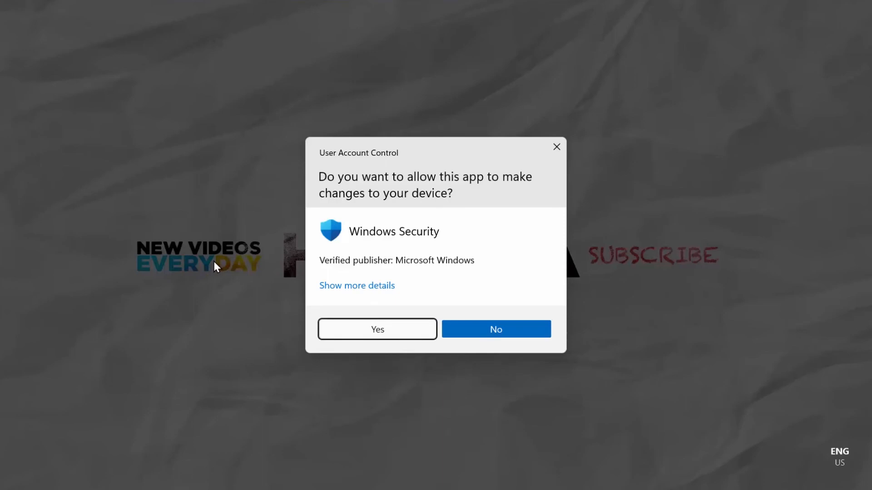
pyautogui.click(377, 329)
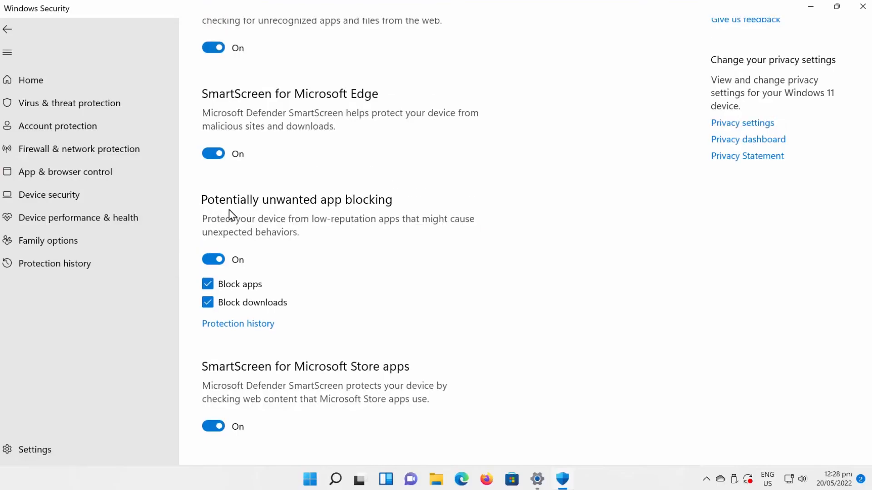
pyautogui.moveTo(330, 261)
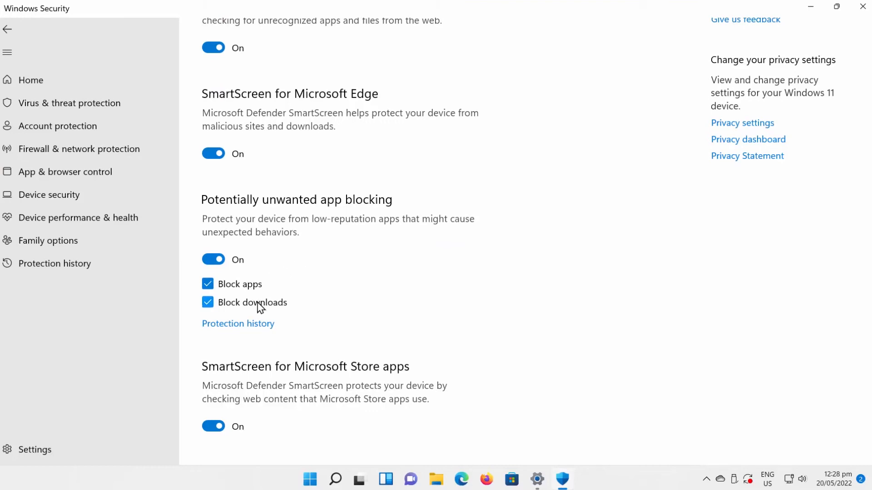
pyautogui.click(213, 259)
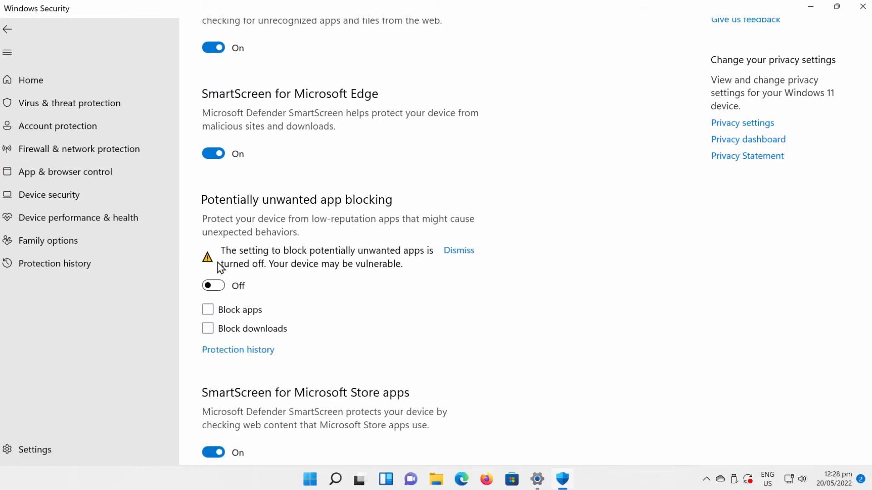